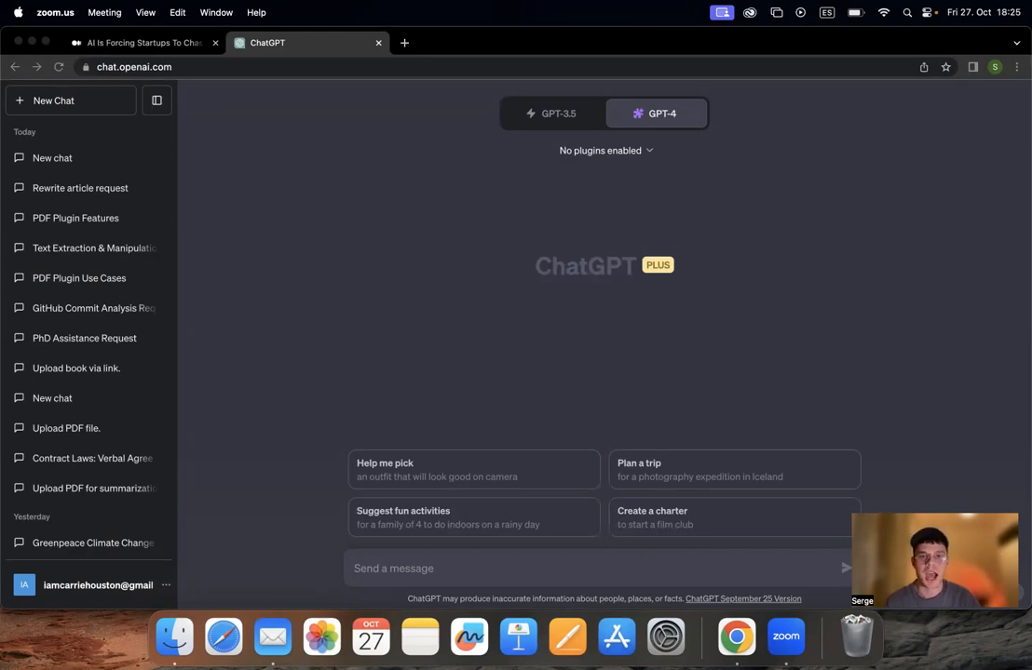
{"action": "mouse_move", "coordinate": [809, 217]}
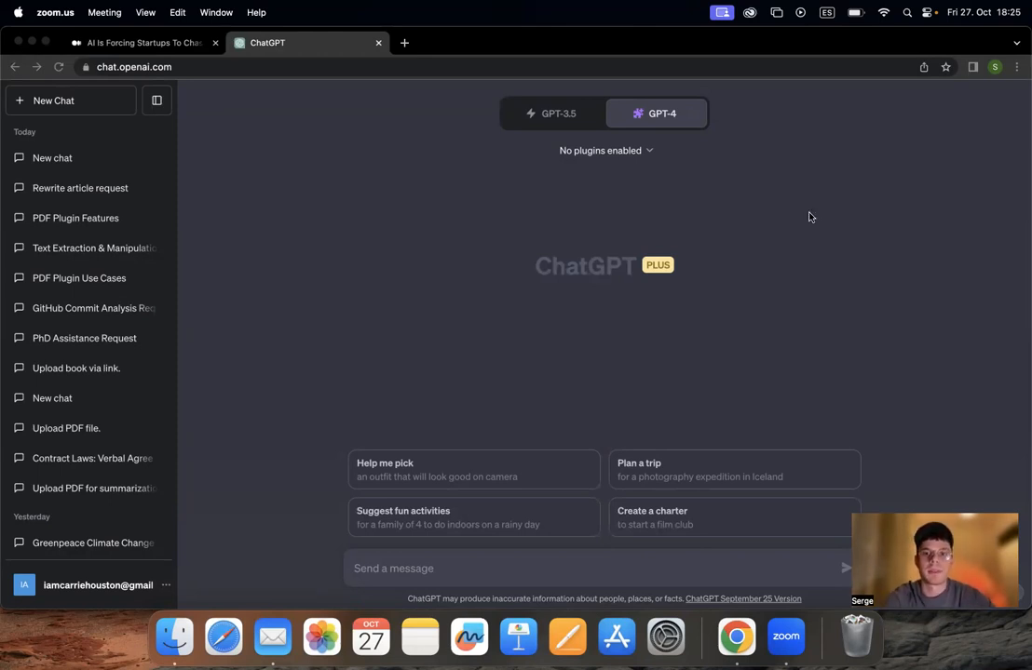
- Open the 'No plugins enabled' dropdown for the GPT-4 chat
{"action": "left_click", "coordinate": [605, 150]}
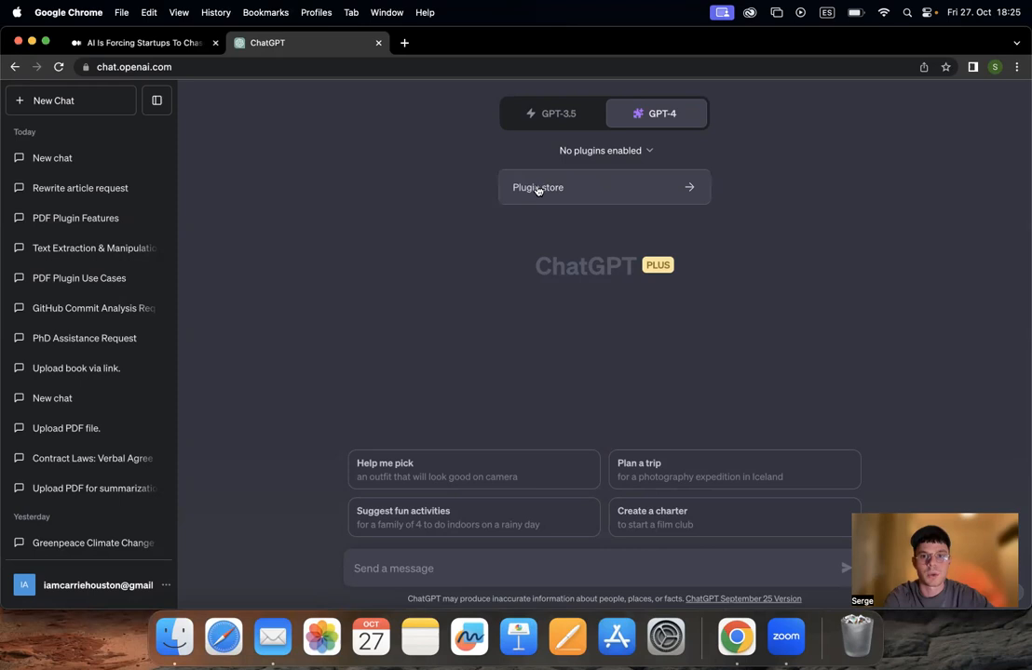
- Search the plugin store for 'aaron co' and install Aaron Copywriter
{"action": "left_click", "coordinate": [538, 187]}
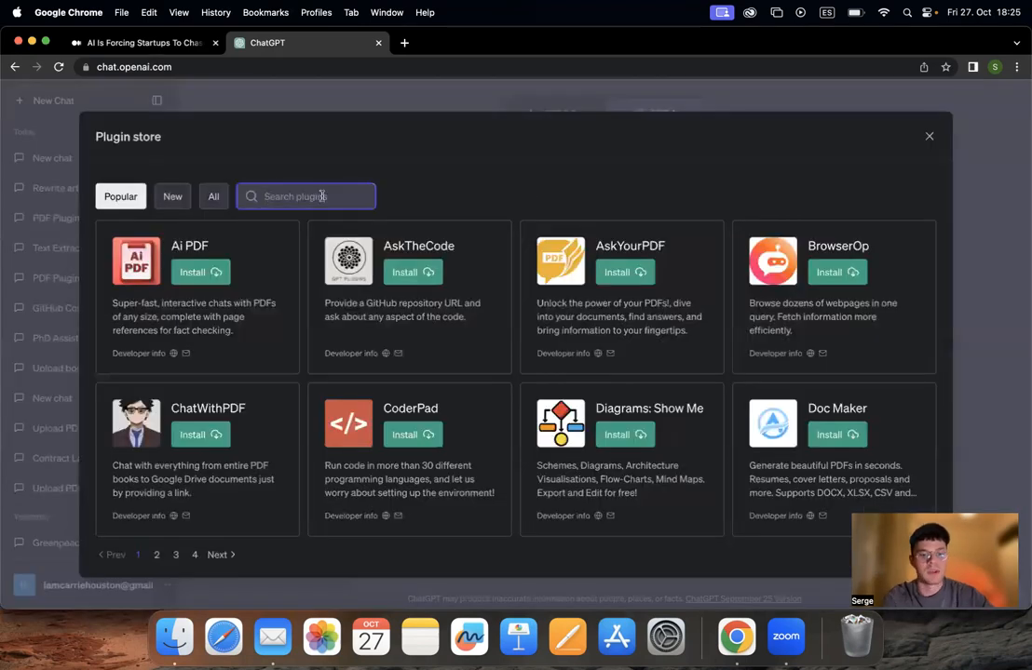
{"action": "type", "text": "aaron copy"}
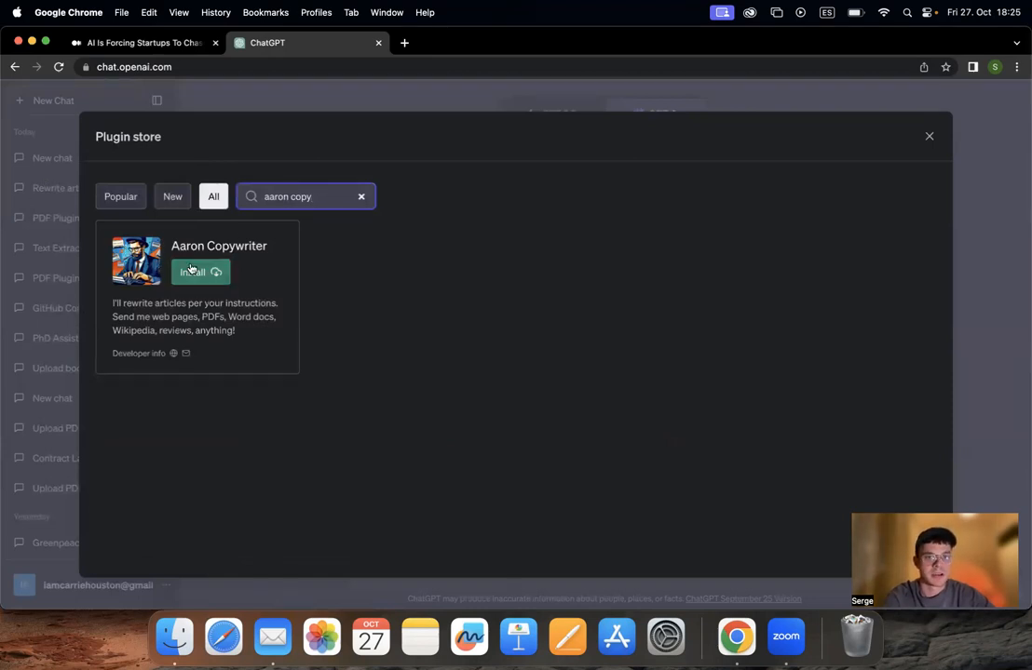
{"action": "left_click", "coordinate": [194, 272]}
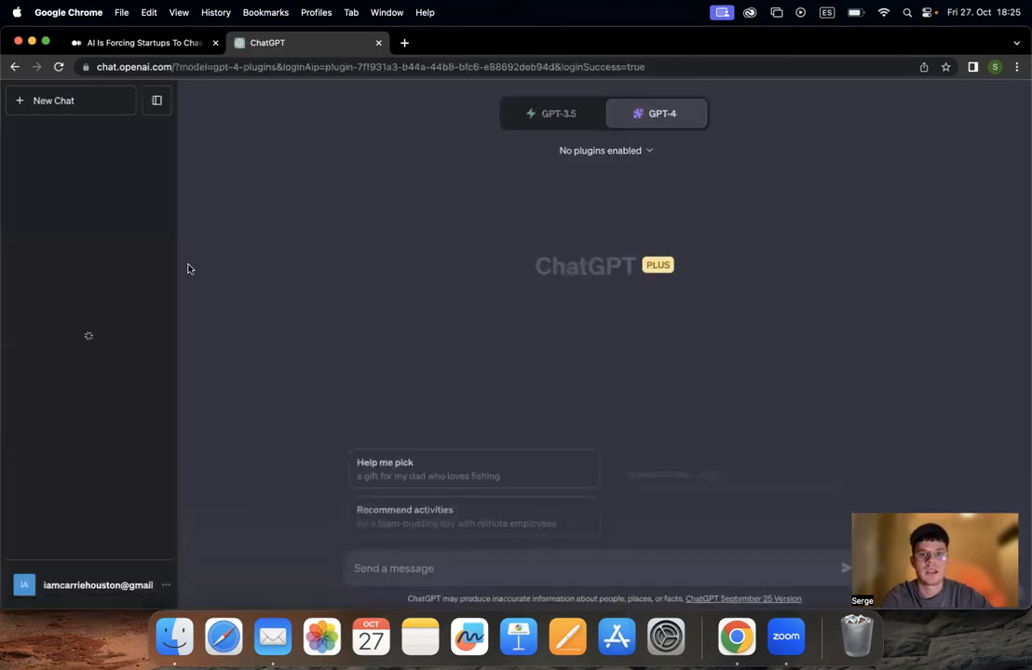
- Check in the plugins dropdown that Aaron Copywriter is ticked
{"action": "left_click", "coordinate": [606, 150]}
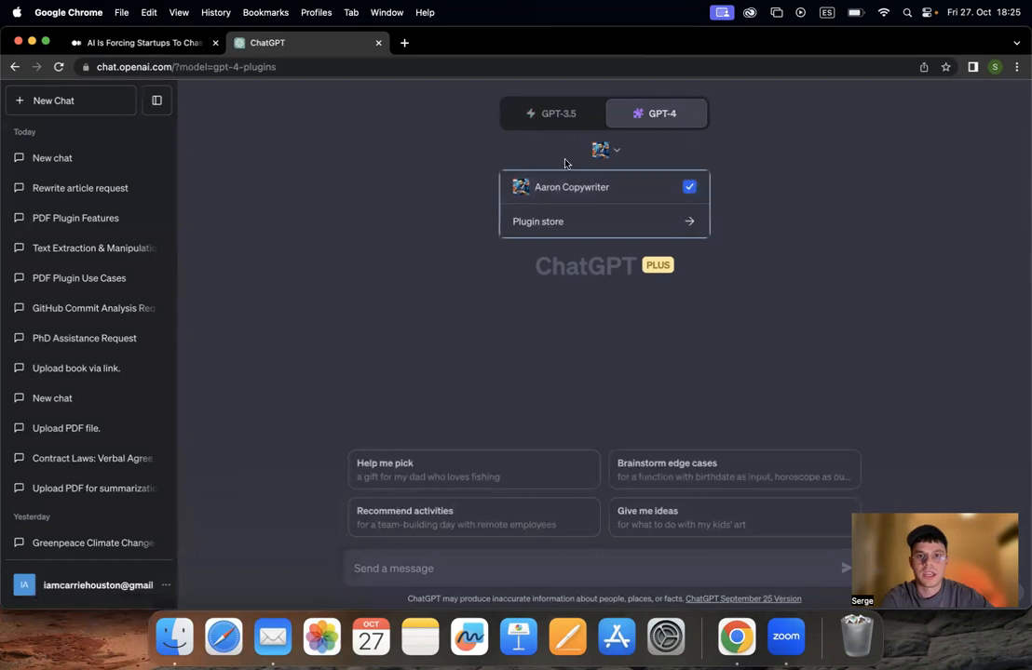
{"action": "mouse_move", "coordinate": [571, 186]}
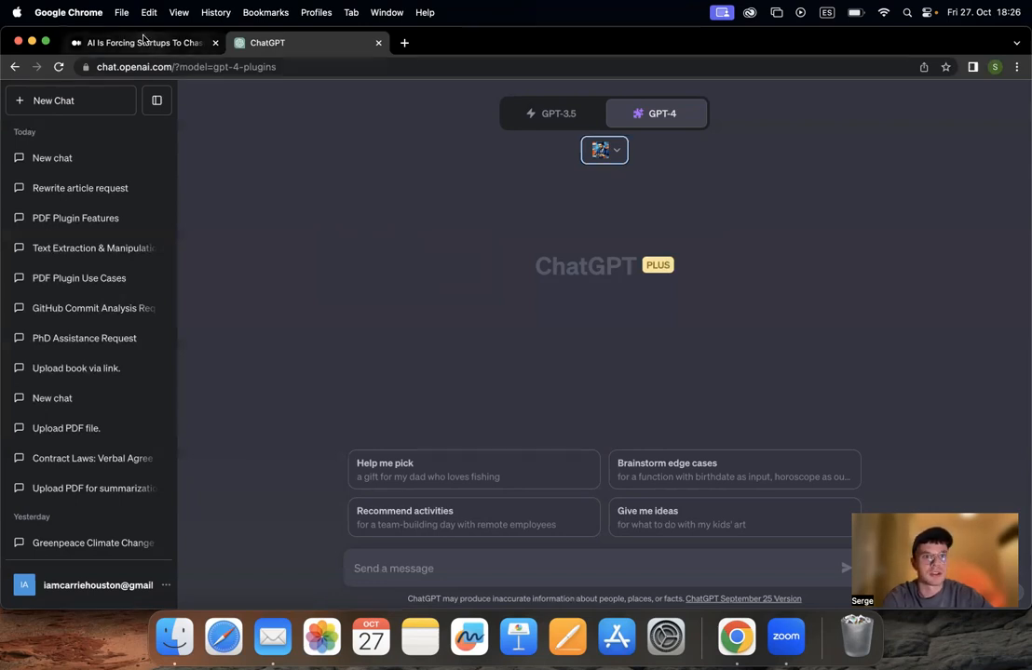
- Skim 'AI Is Forcing Startups To Chase a Mirage' down to its funding section
{"action": "left_click", "coordinate": [139, 42]}
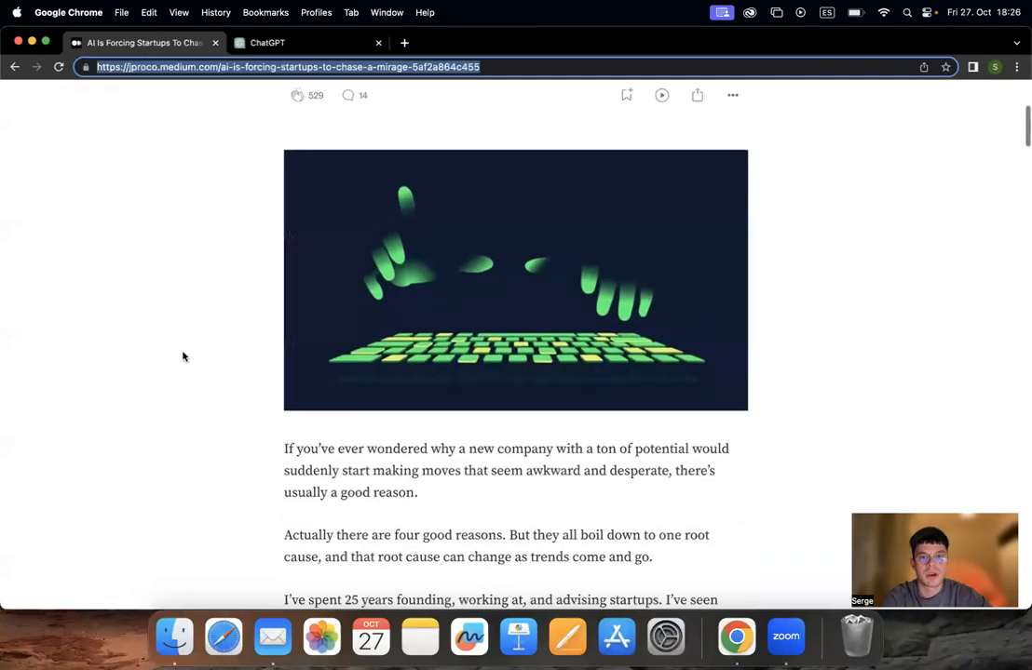
{"action": "scroll", "scroll_direction": "down", "scroll_amount": 3}
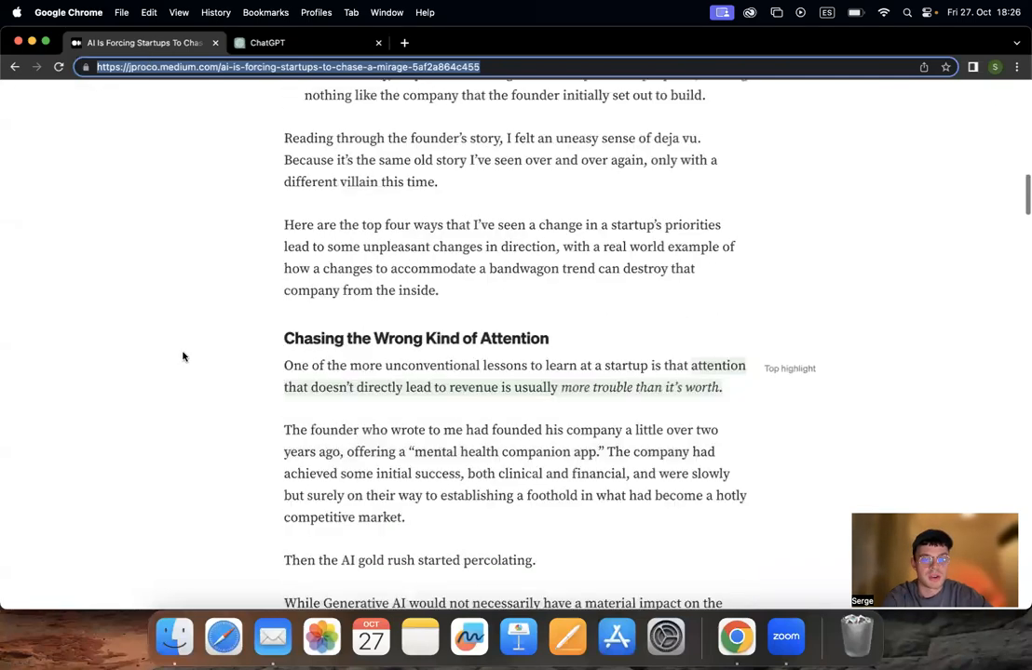
{"action": "scroll", "scroll_direction": "down", "scroll_amount": 3}
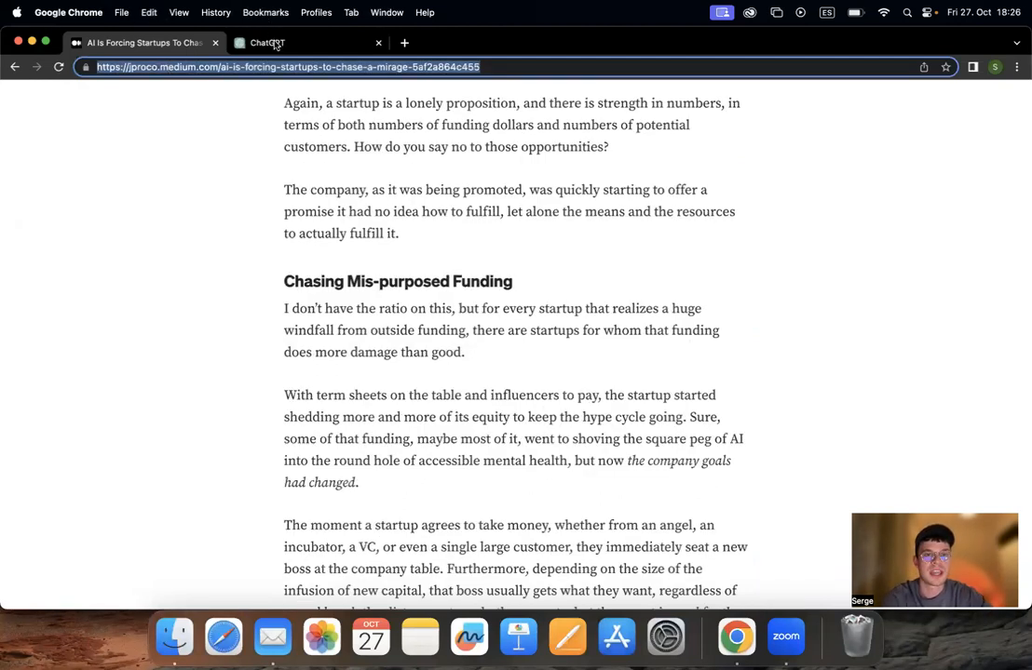
- Send the Medium article link in ChatGPT and start requesting a half-length version
{"action": "left_click", "coordinate": [268, 42]}
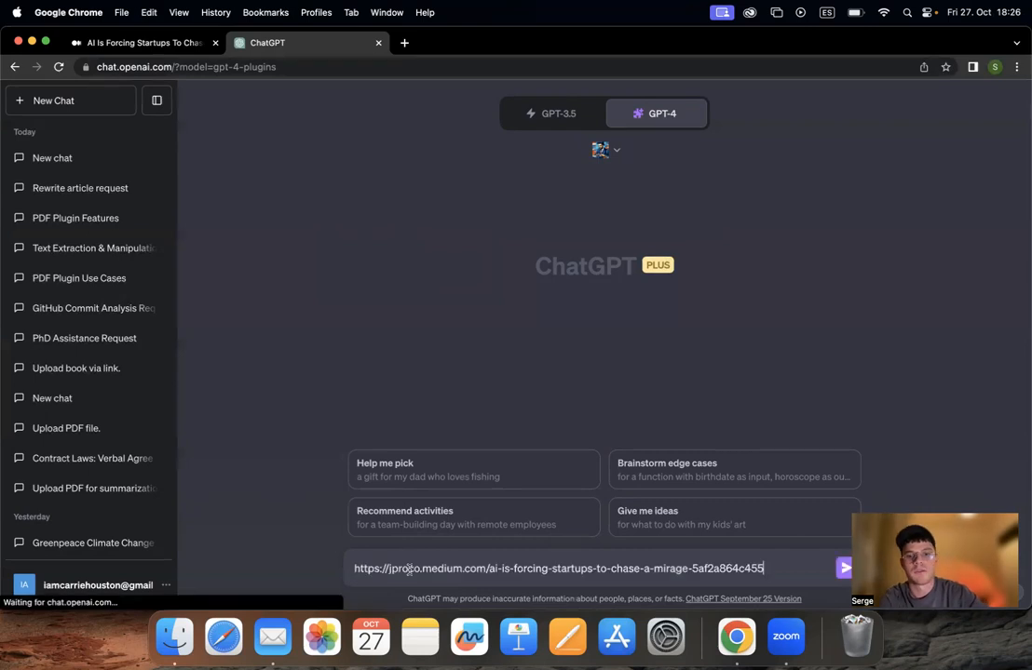
{"action": "left_click", "coordinate": [844, 568]}
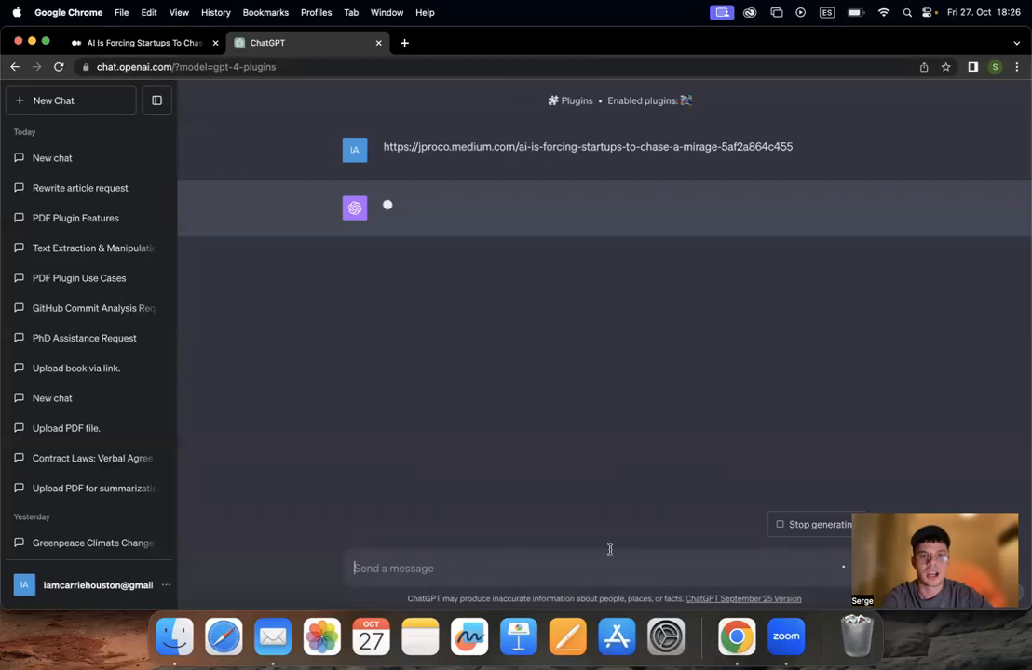
{"action": "mouse_move", "coordinate": [456, 227]}
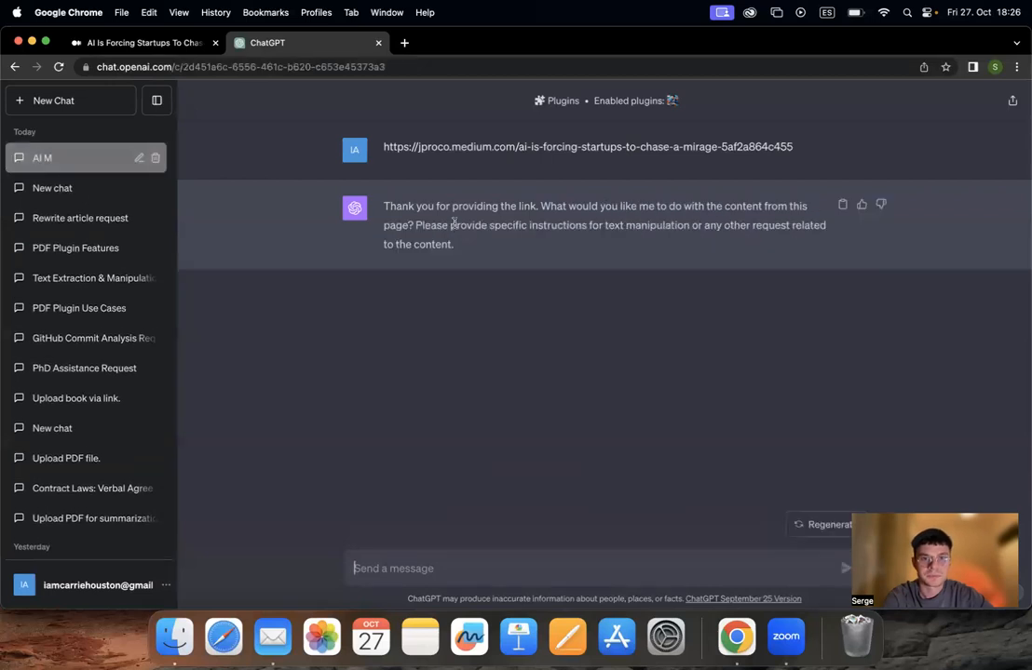
{"action": "left_click_drag", "start_coordinate": [384, 206], "coordinate": [496, 205]}
{"action": "type", "text": "I want it 2 times shorter"}
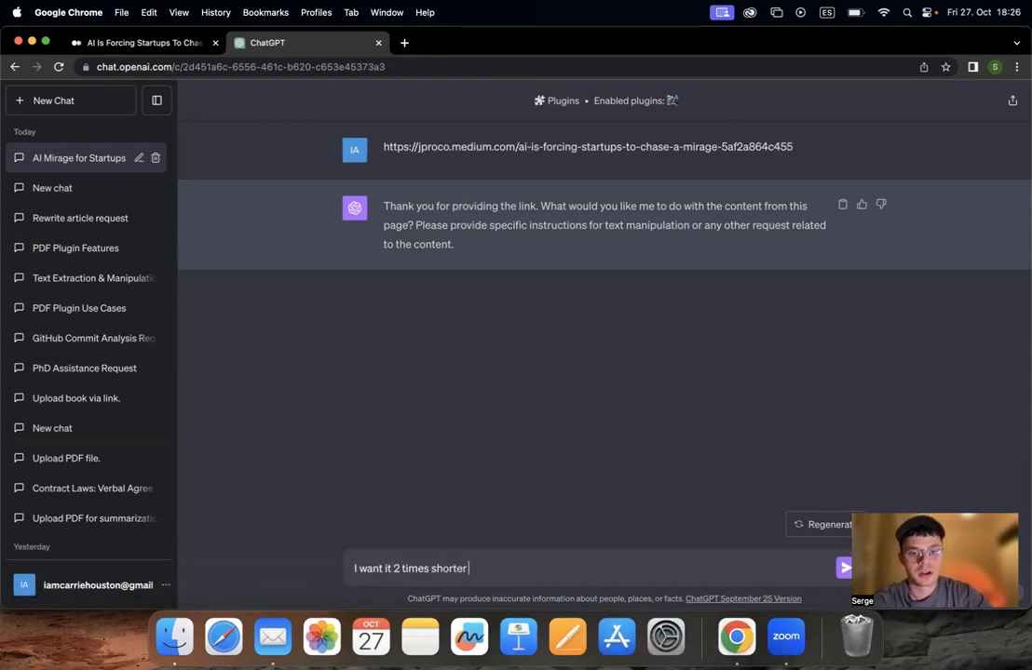
- Finish and send the request for a friendly-toned rewrite for my small business blog
{"action": "type", "text": "for"}
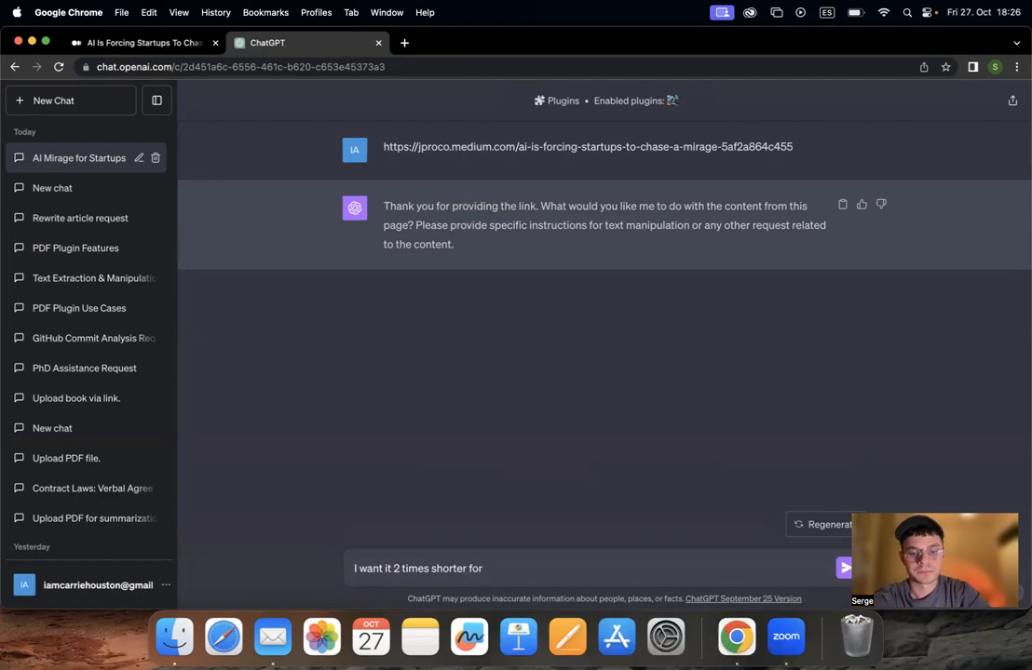
{"action": "type", "text": "my small business"}
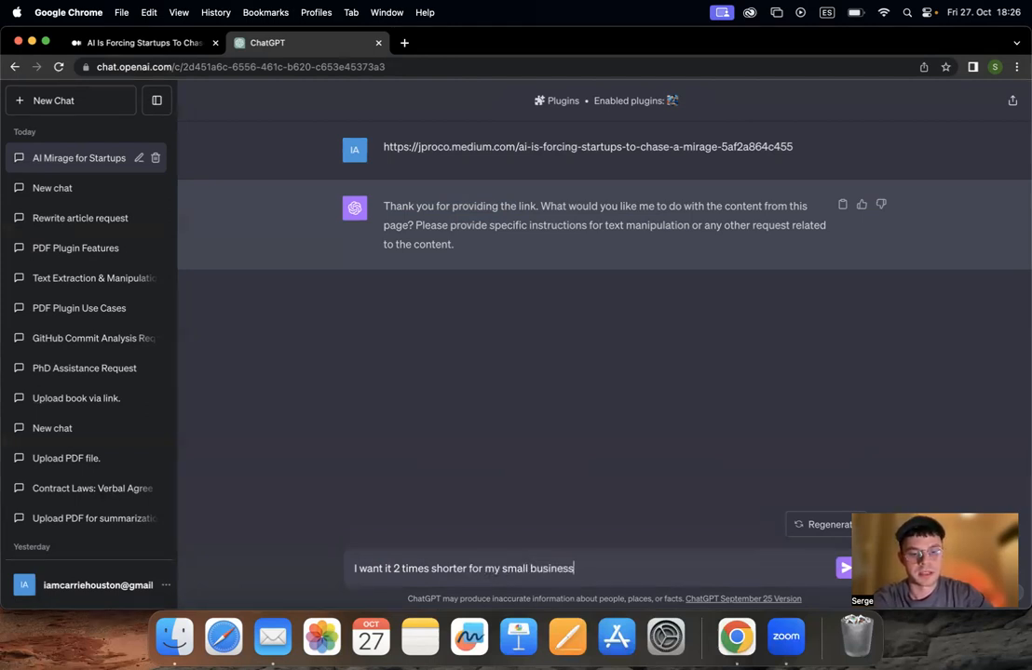
{"action": "type", "text": "blog."}
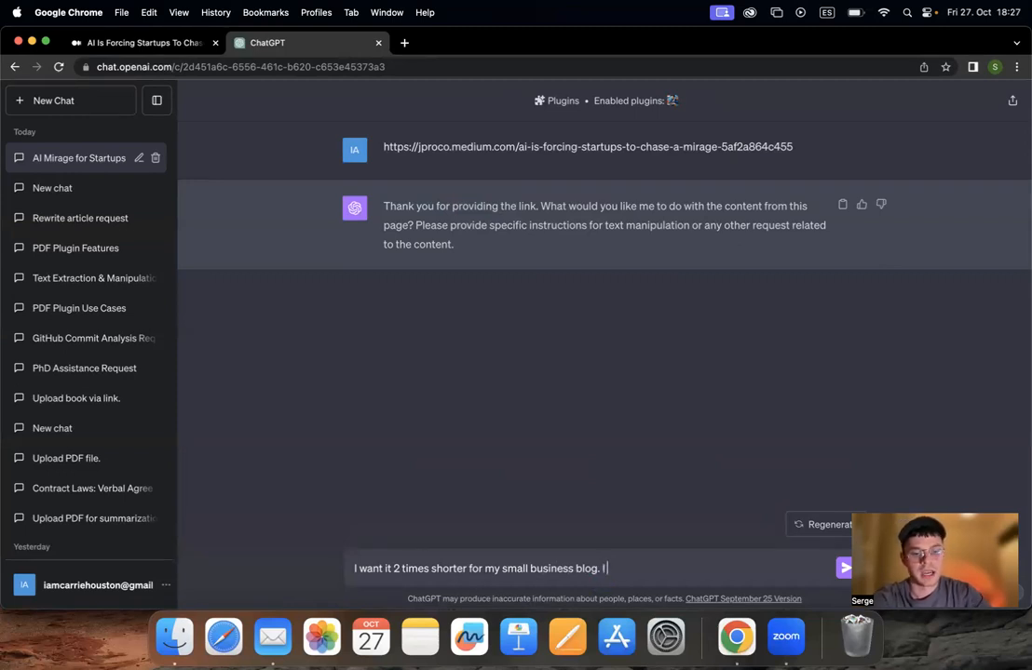
{"action": "type", "text": "I want to"}
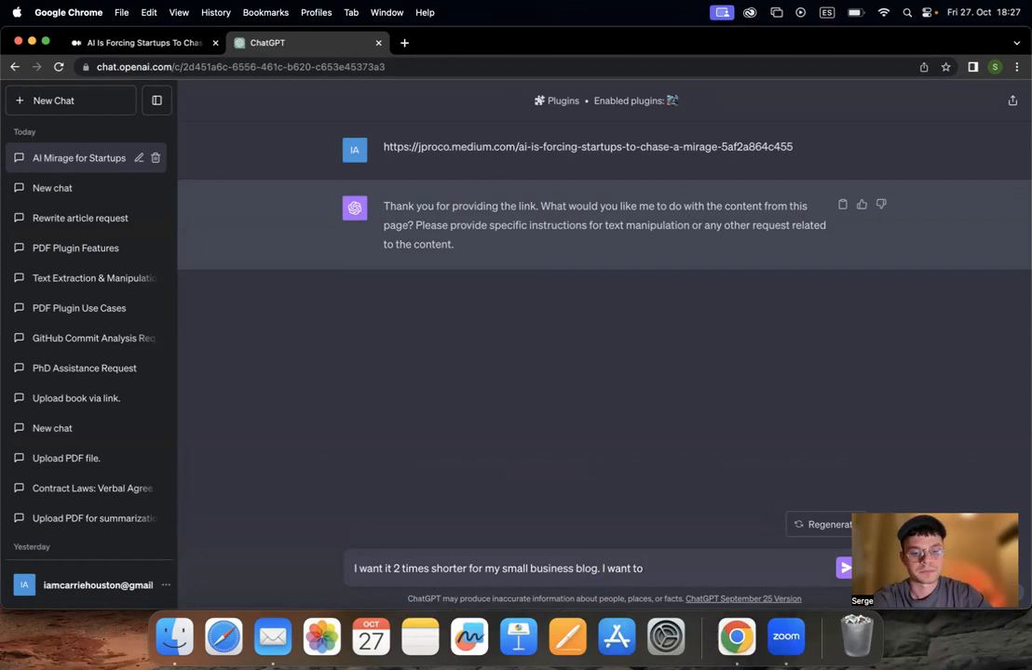
{"action": "type", "text": "have a friendly"}
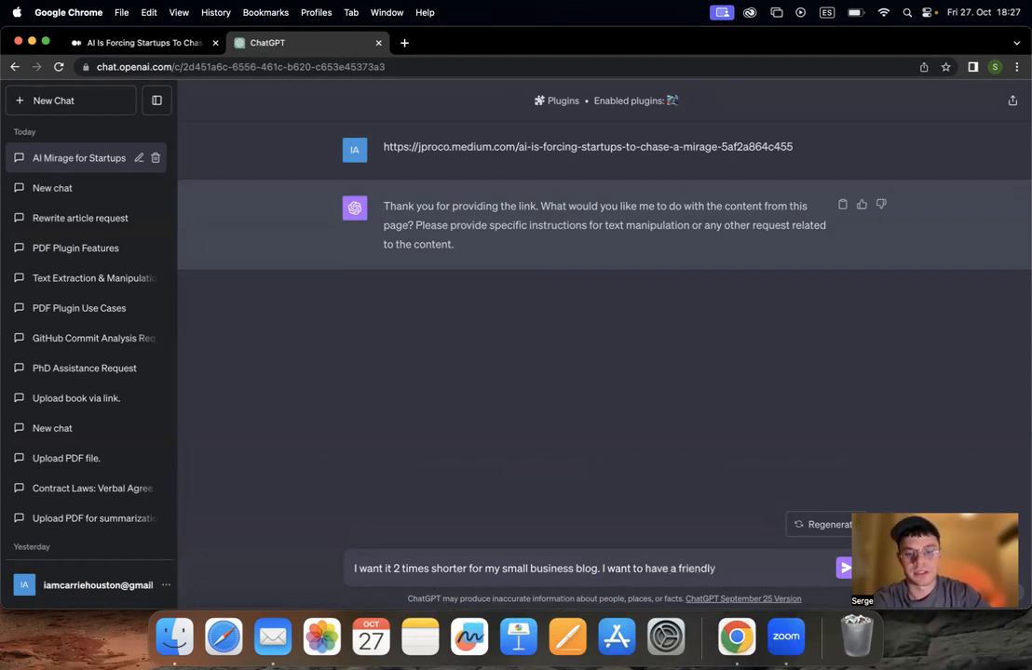
{"action": "type", "text": "tone of business"}
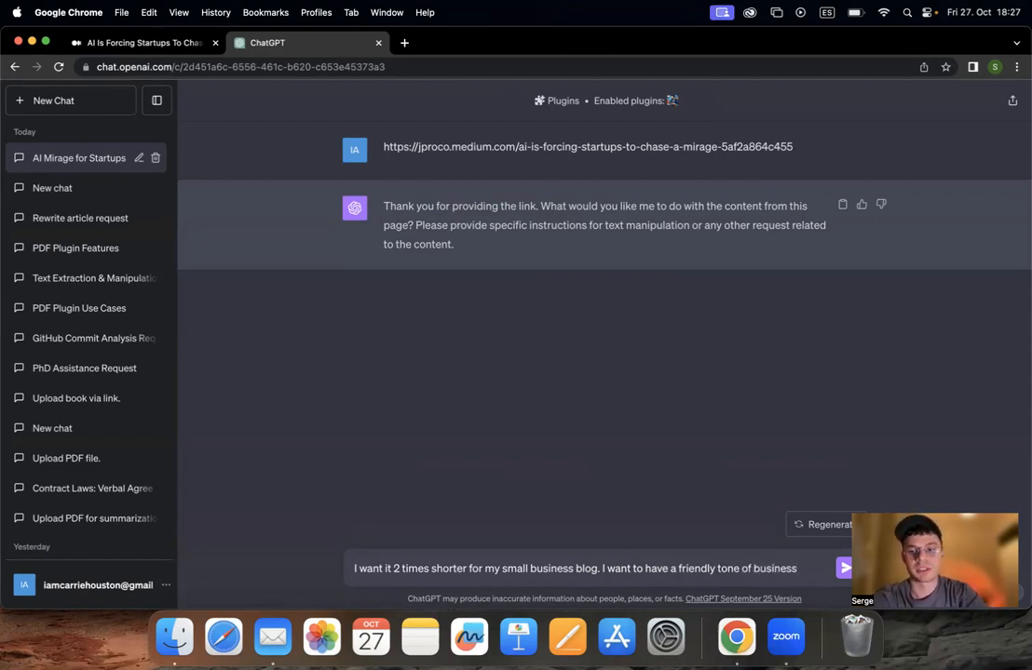
{"action": "left_click", "coordinate": [844, 568]}
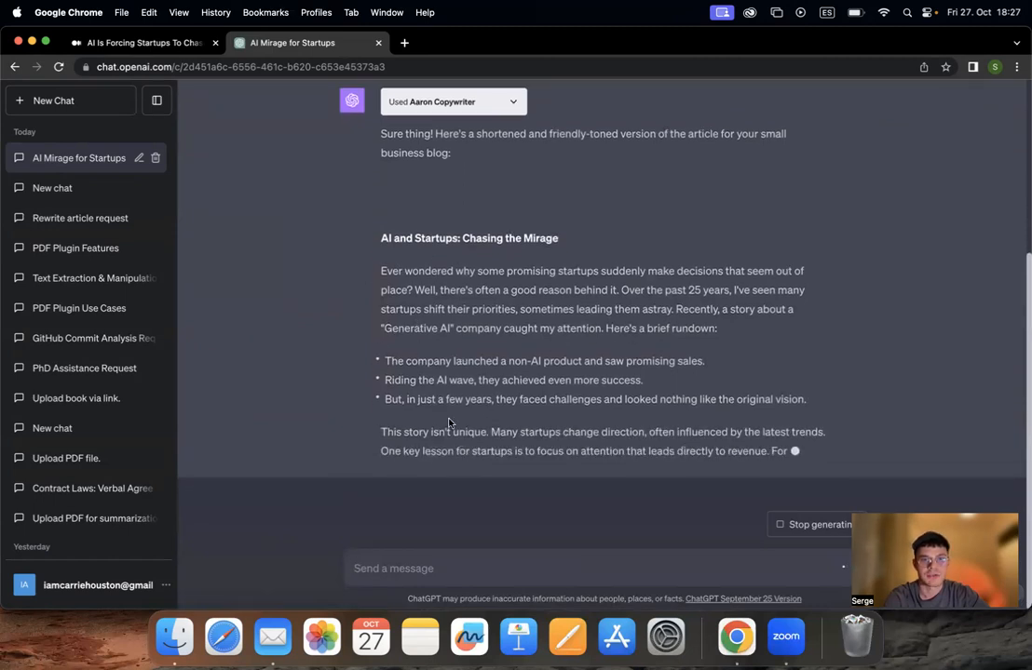
- Scroll through the generated rewrite 'AI and Startups: Chasing the Mirage'
{"action": "scroll", "scroll_direction": "down", "scroll_amount": 3}
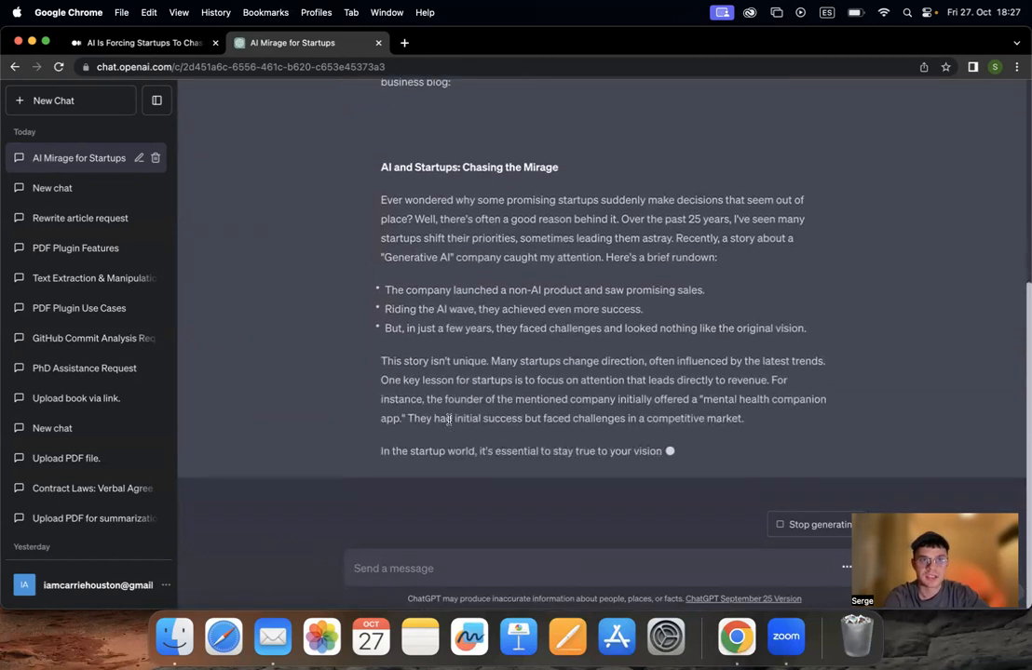
{"action": "scroll", "scroll_direction": "down", "scroll_amount": 3}
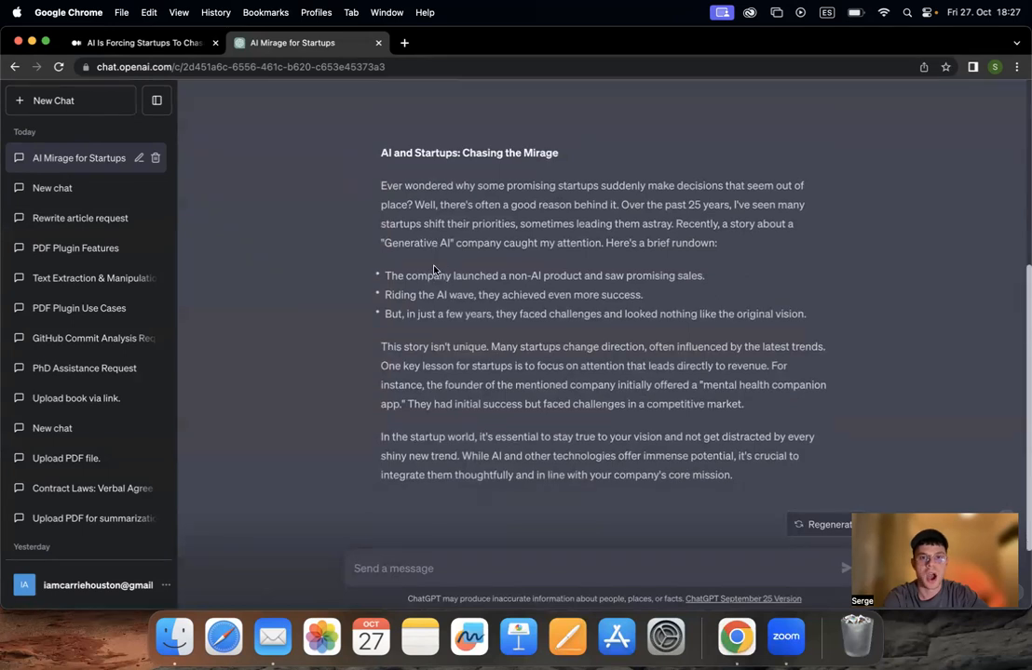
{"action": "scroll", "scroll_direction": "down", "scroll_amount": 3}
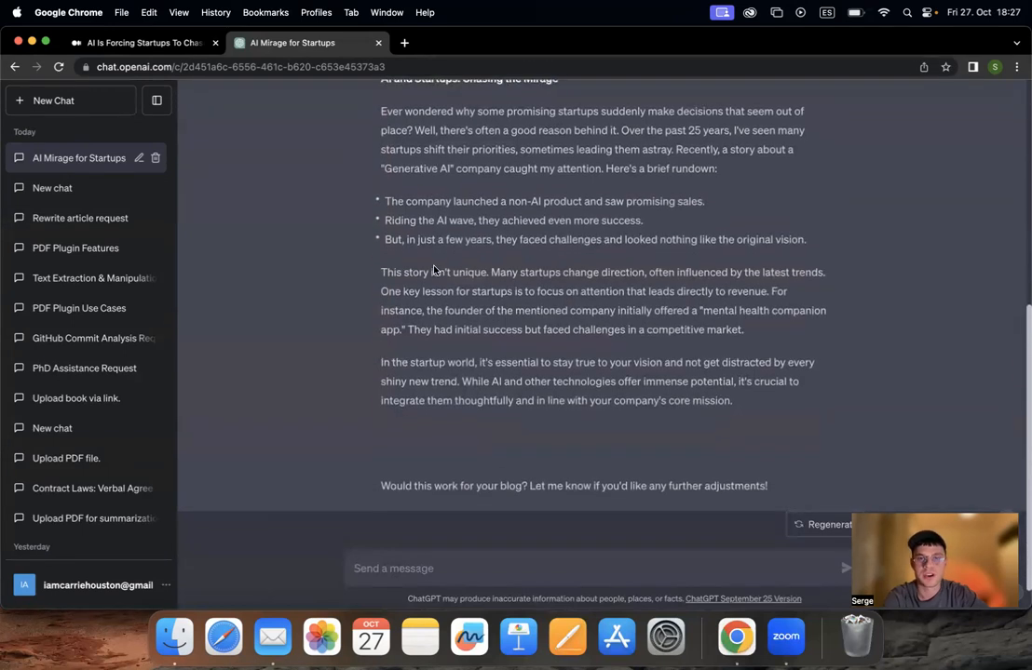
{"action": "scroll", "scroll_direction": "down", "scroll_amount": 3}
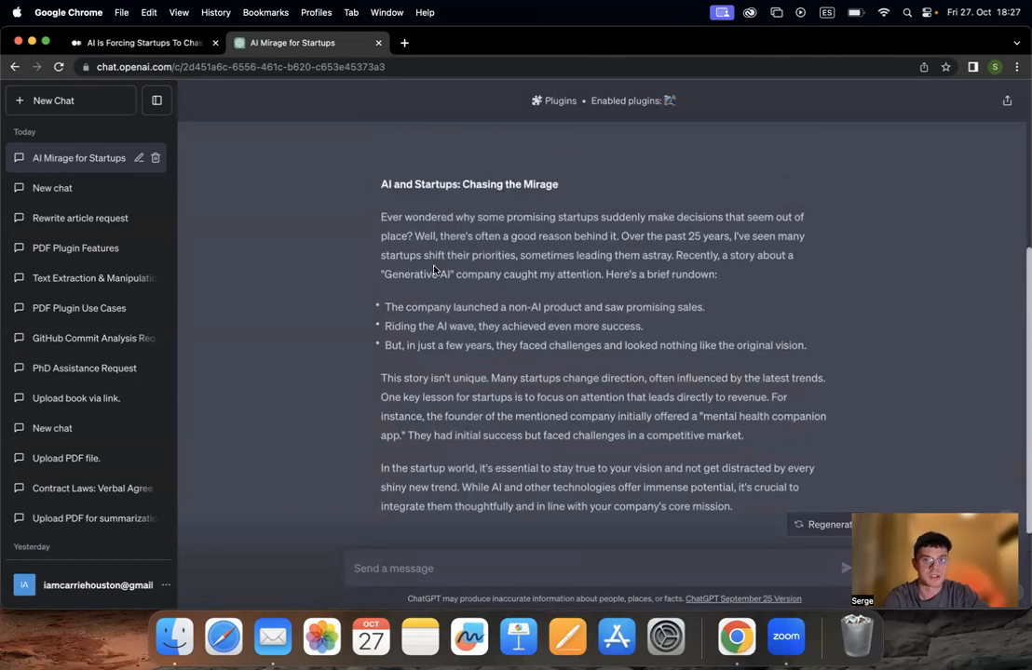
{"action": "scroll", "scroll_direction": "down", "scroll_amount": 3}
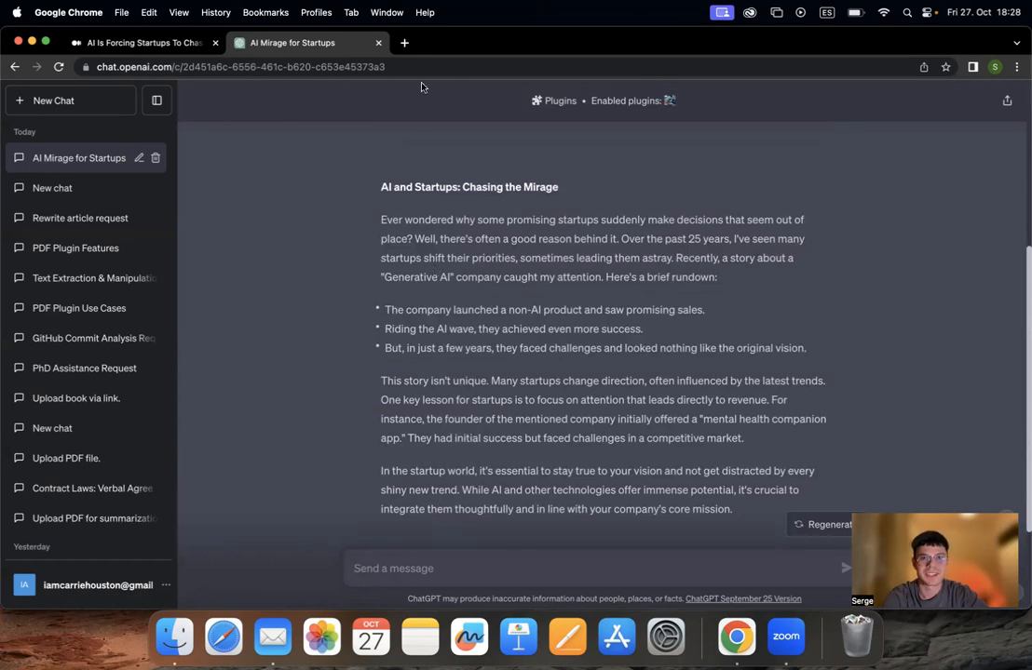
{"action": "mouse_move", "coordinate": [489, 92]}
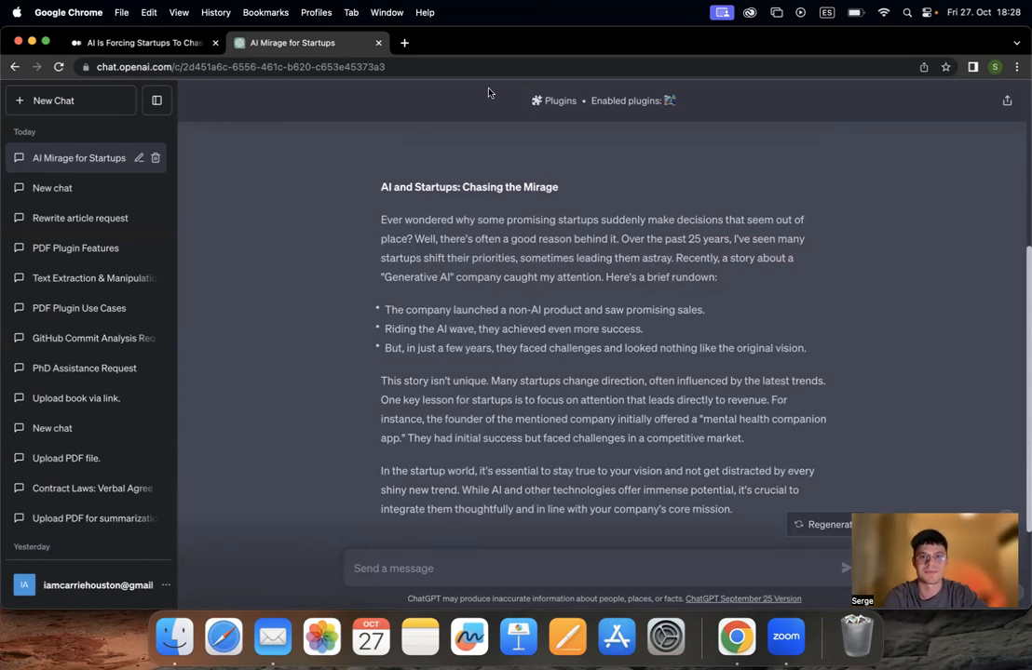